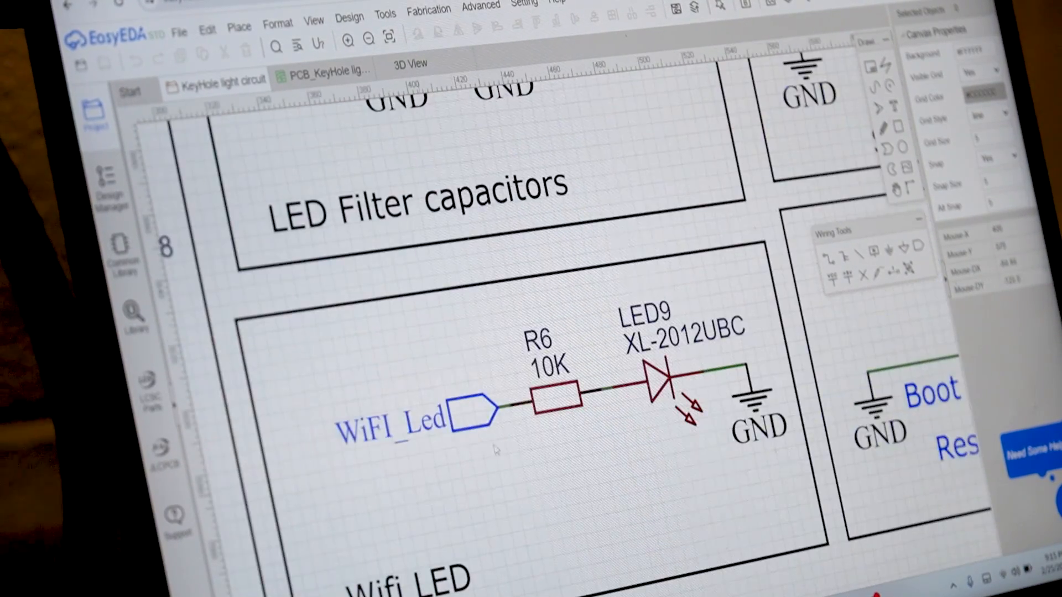
Pan the schematic past the WiFi LED block toward the key light PCB layout
scroll("down", 3)
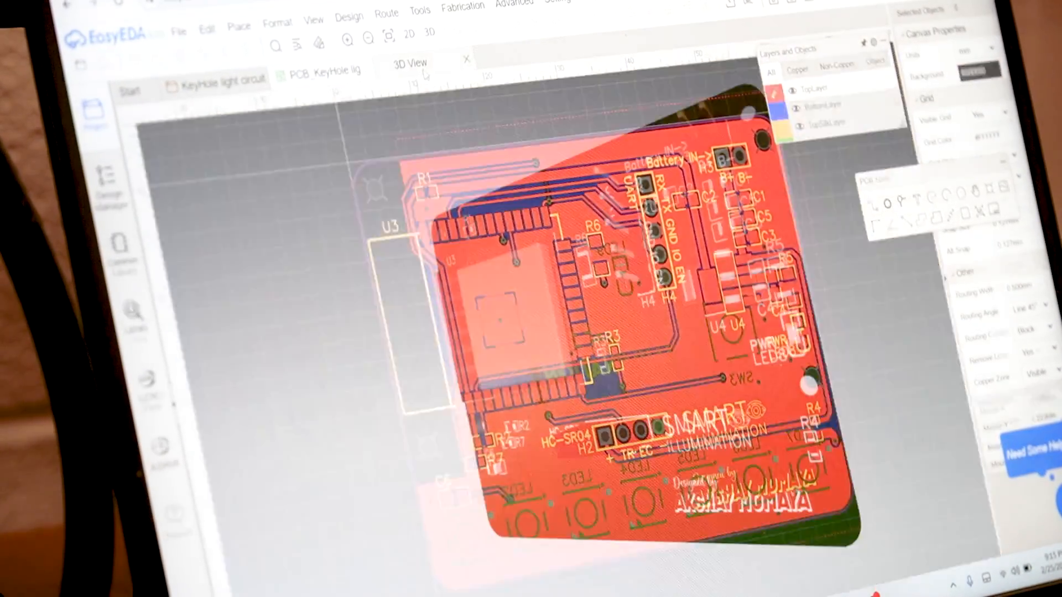
Switch to the 3D View of the board before moving to the NextPCB site
left_click(409, 61)
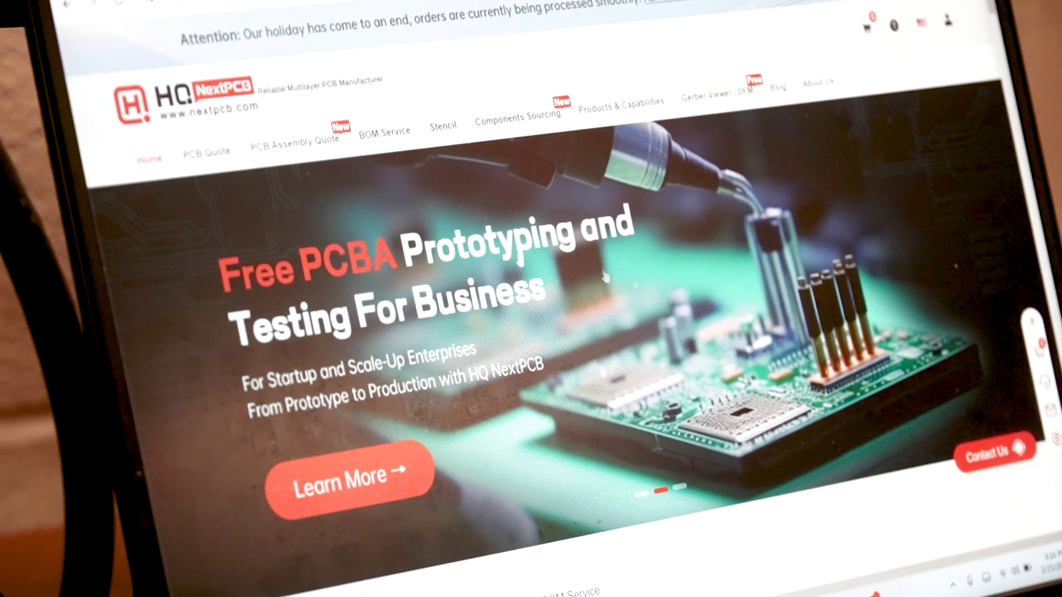
Scroll the NextPCB home page toward the PCB Quote form
scroll("down", 3)
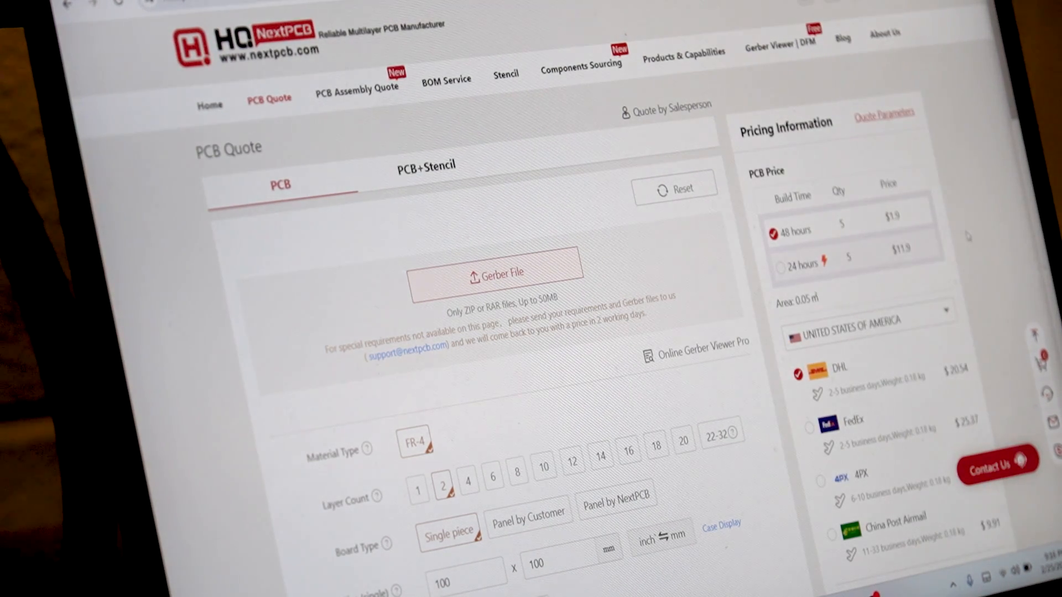
Choose 4PX shipping in the quote options so the total drops to $7.53
scroll("down", 3)
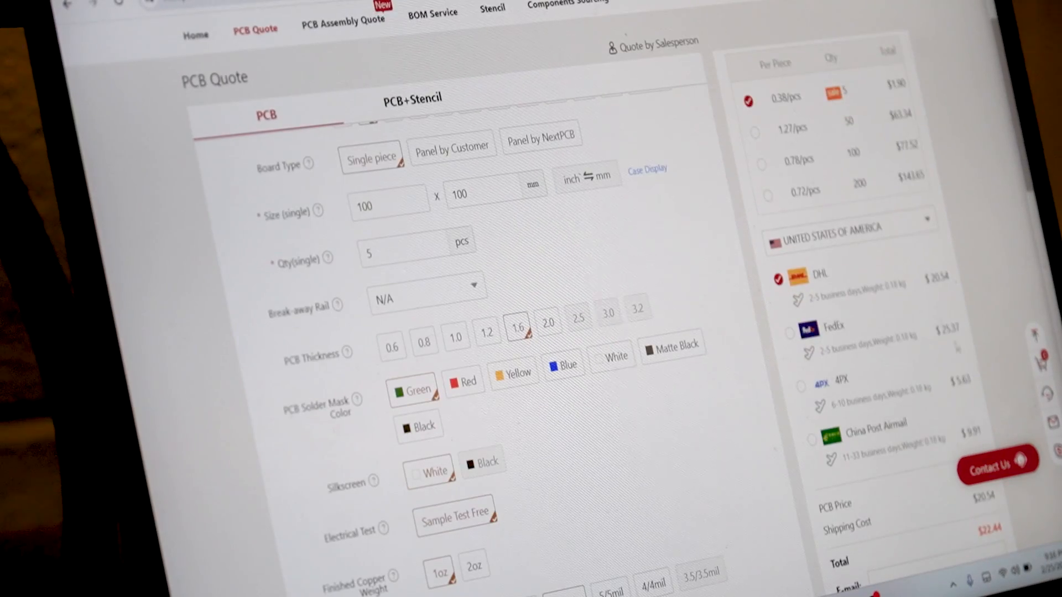
scroll("down", 3)
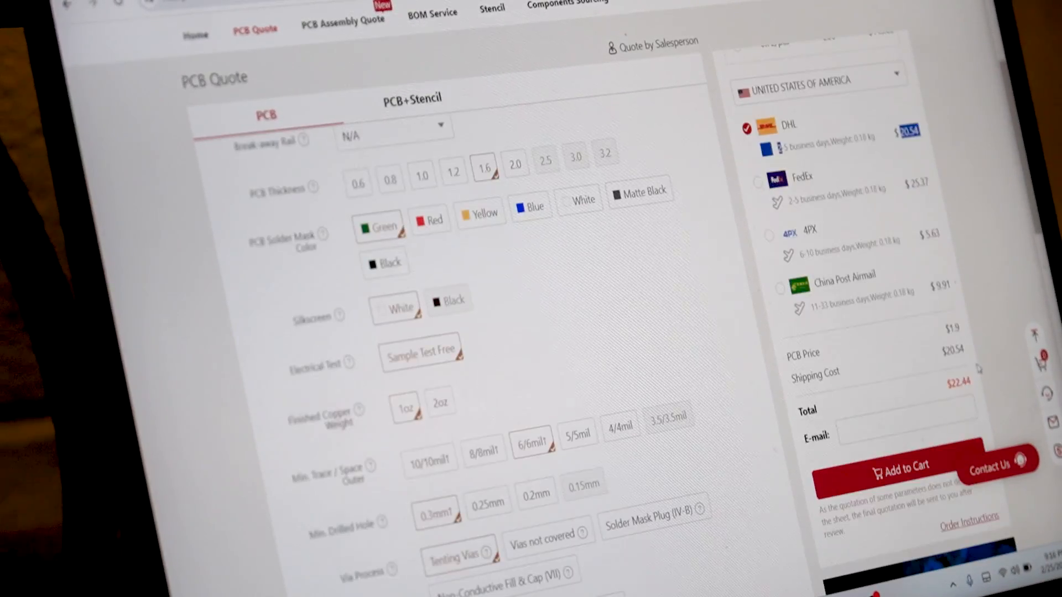
left_click(770, 235)
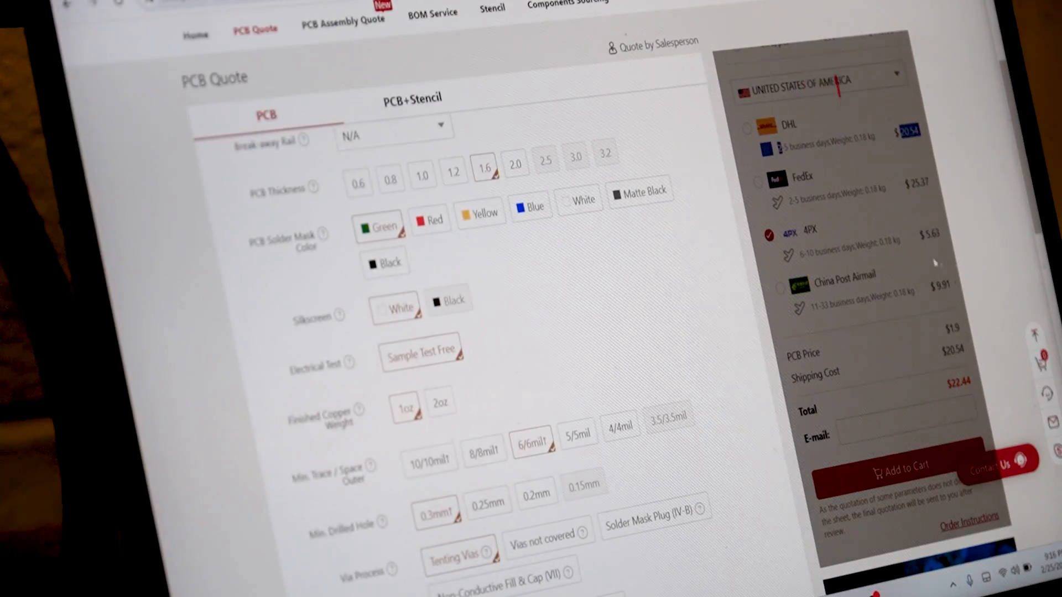
scroll("down", 3)
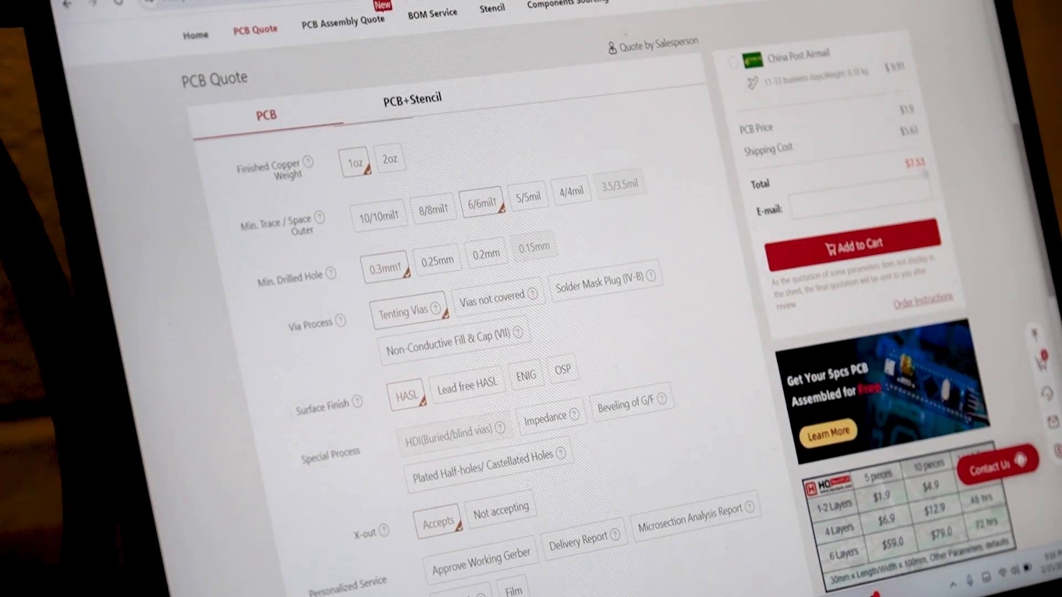
double_click(914, 162)
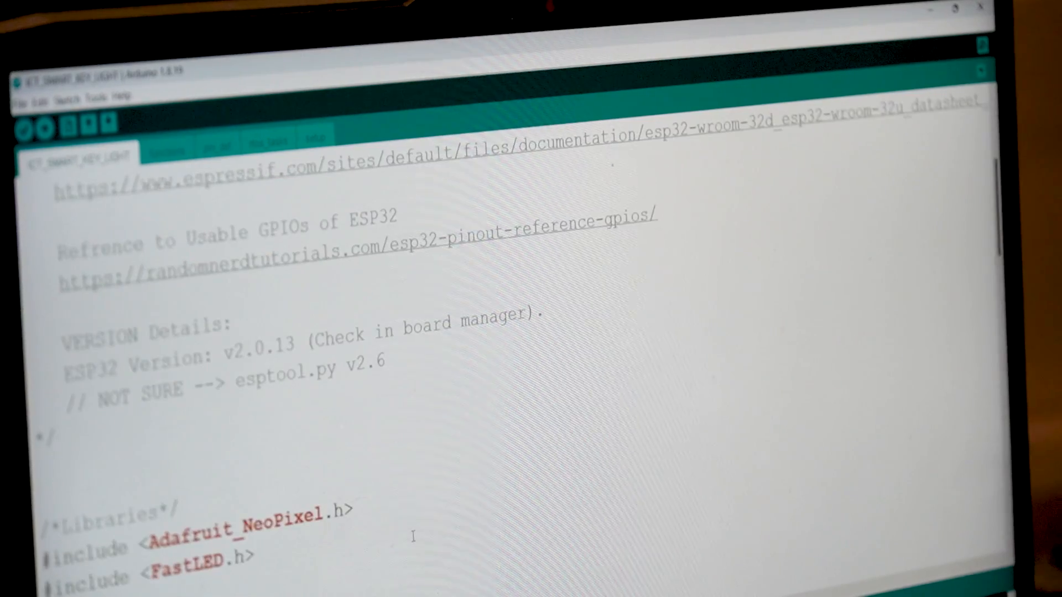
Review the sketch's includes, defines and functions test menu, then load the Try2_KEYLIGHT sketch
scroll("down", 3)
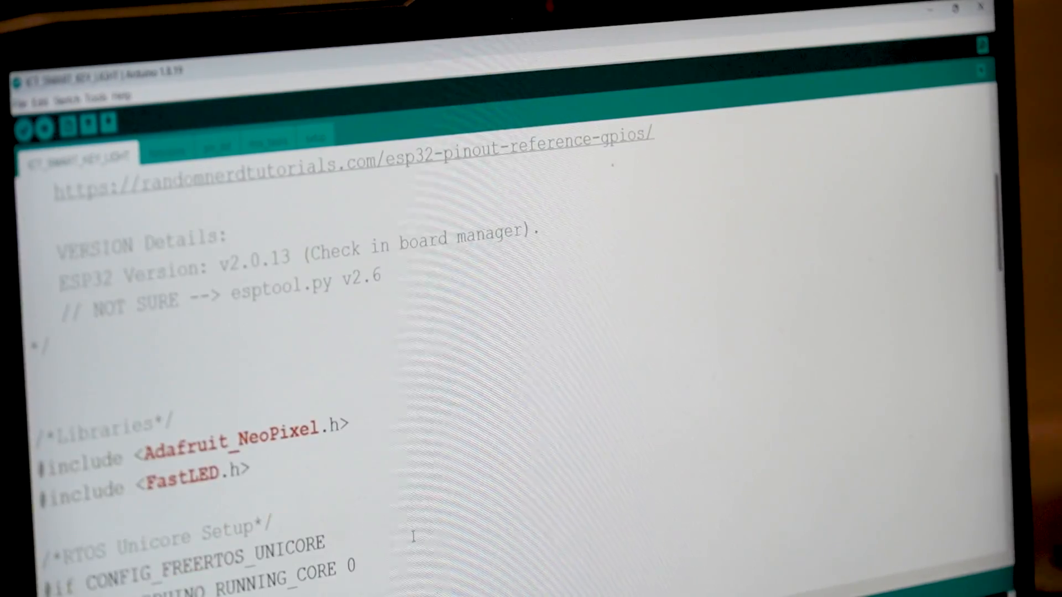
scroll("down", 3)
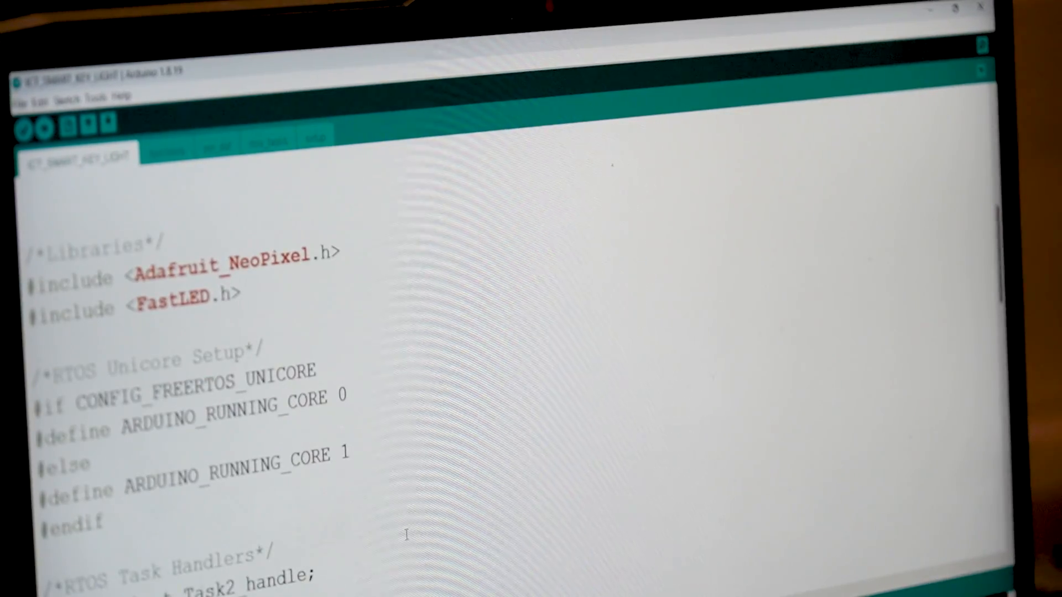
scroll("down", 3)
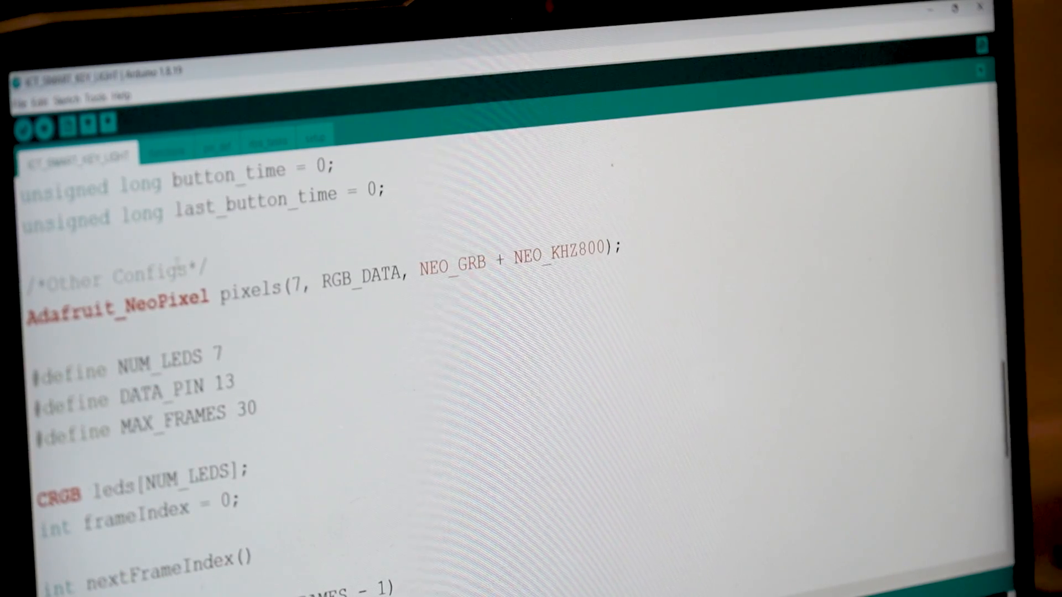
left_click(166, 151)
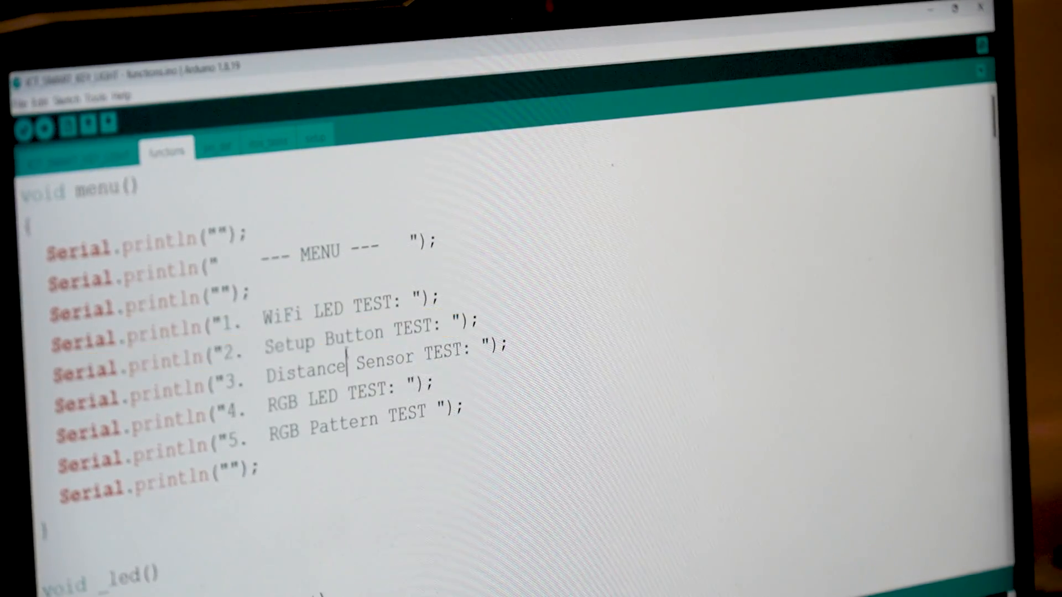
double_click(345, 420)
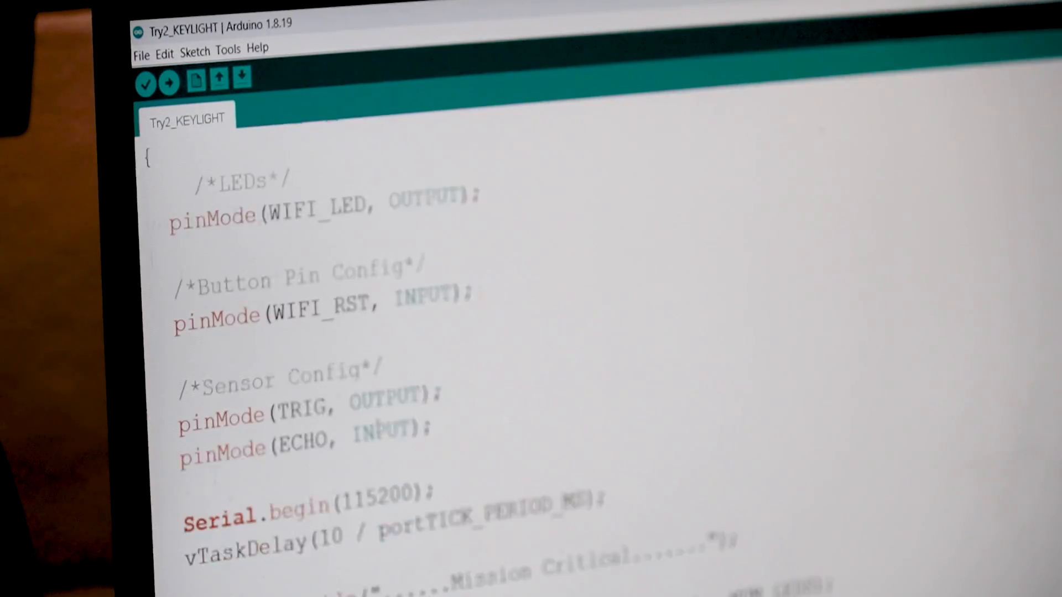
Review the distance-triggered if condition inside void loop()
scroll("down", 3)
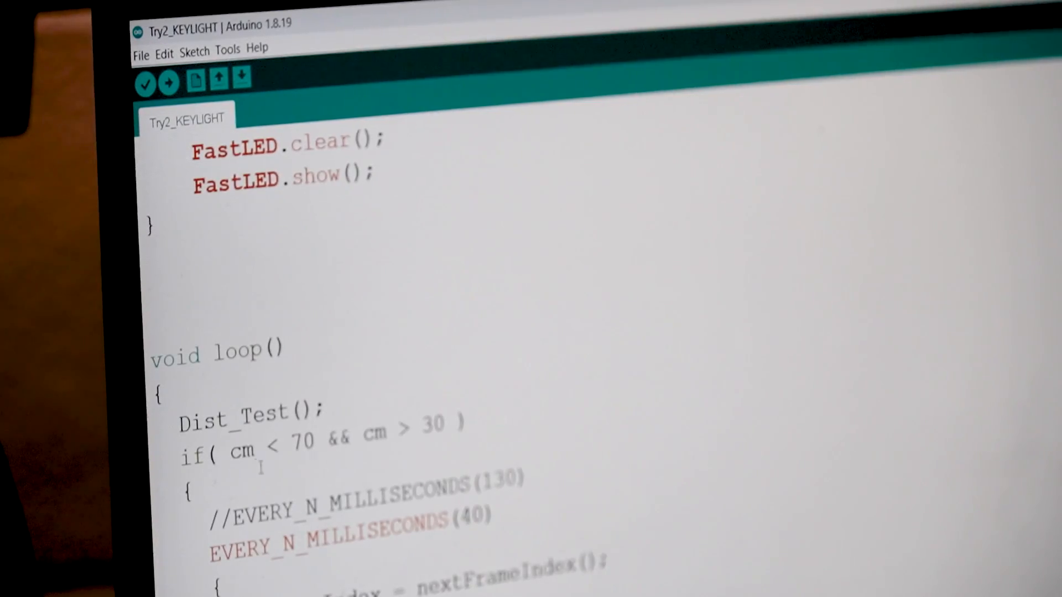
double_click(433, 425)
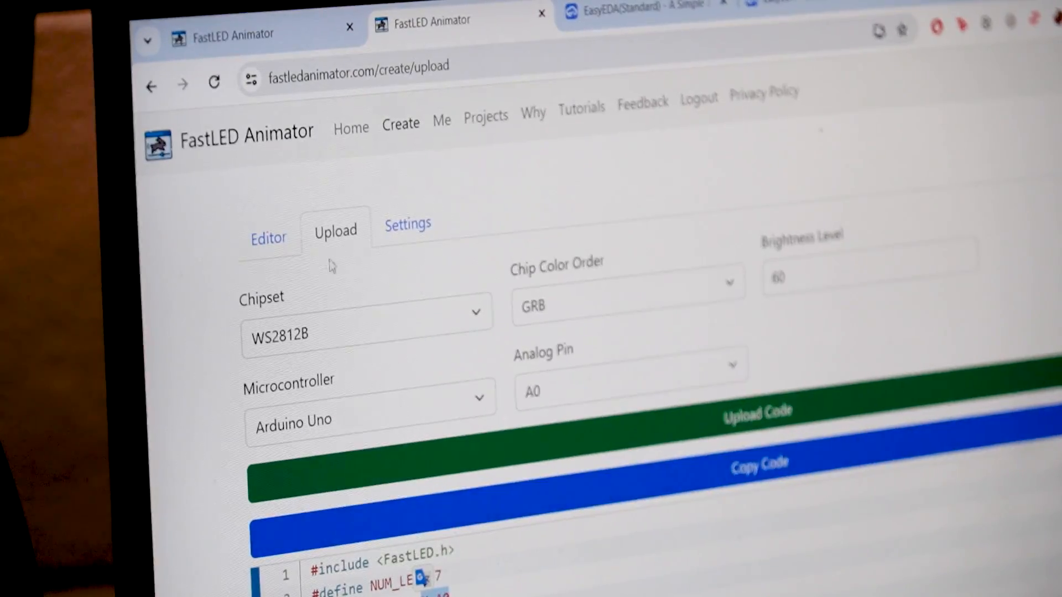
Preview the 7-LED, 7-frame animation in the Editor, then return to the WS2812B upload code
left_click(268, 236)
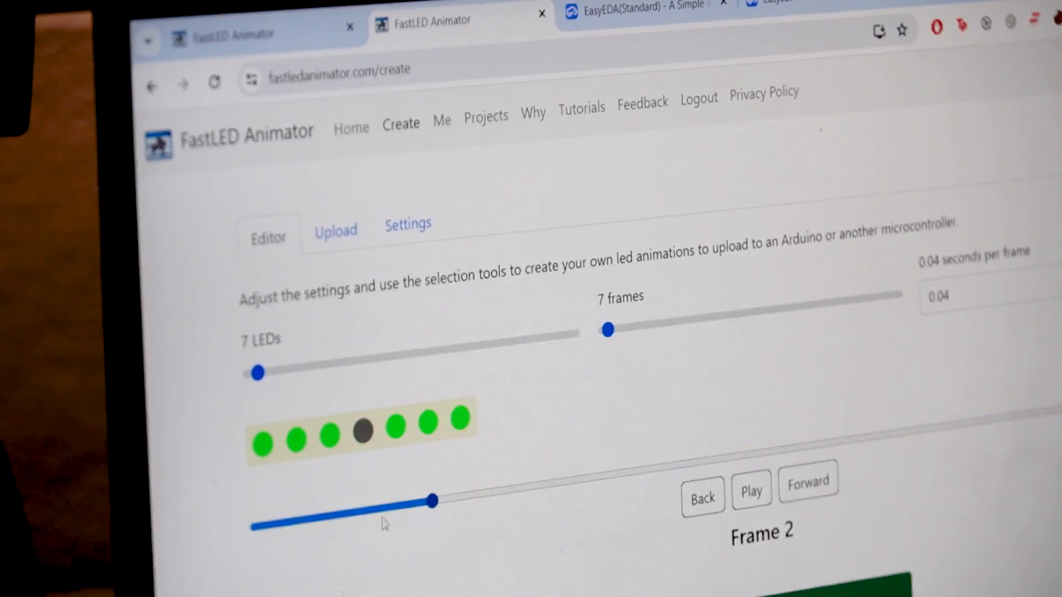
mouse_move(498, 503)
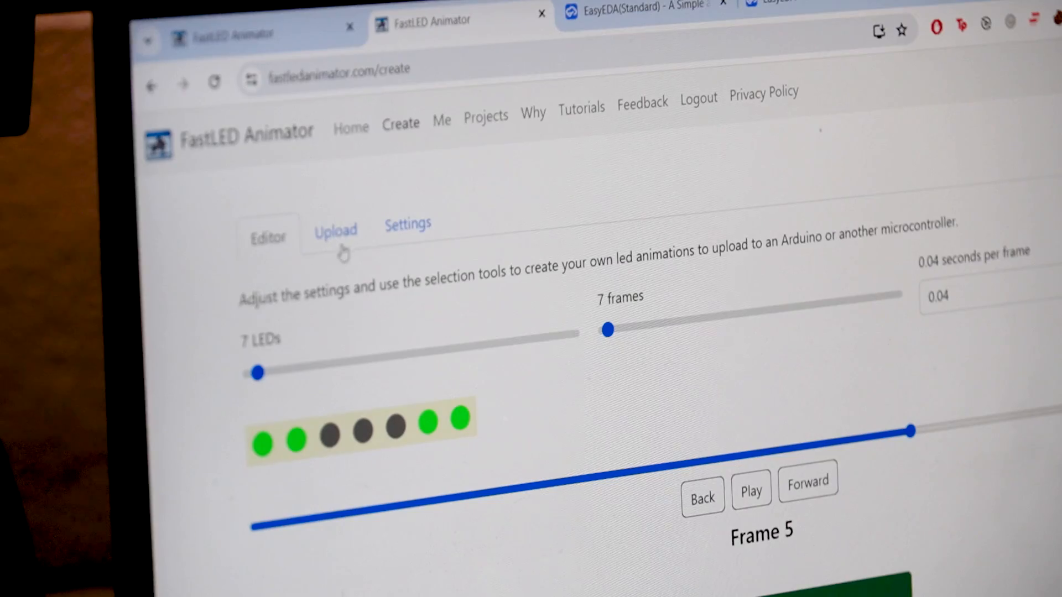
left_click(336, 230)
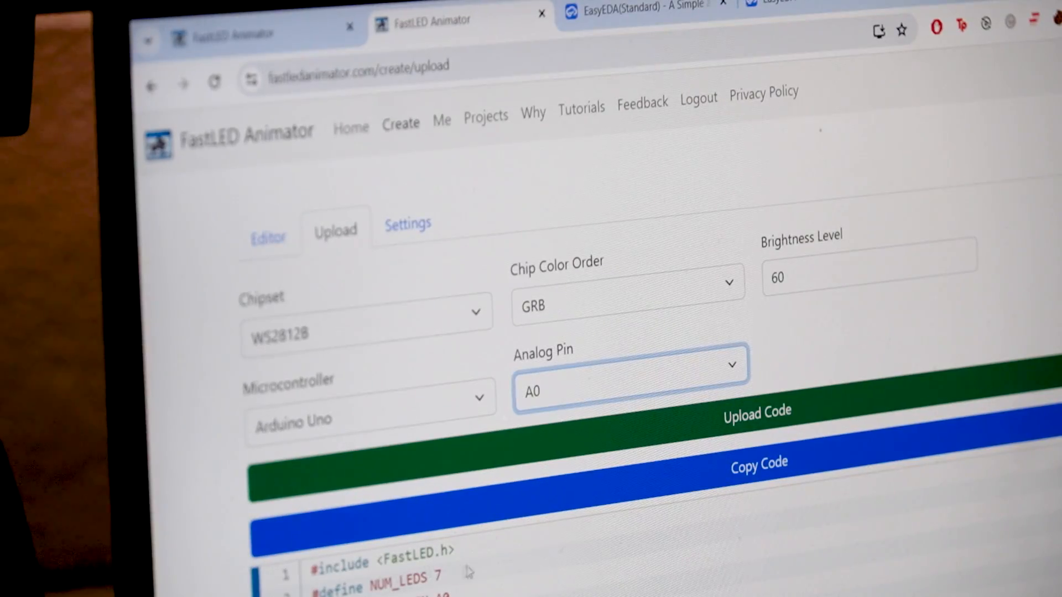
scroll("down", 3)
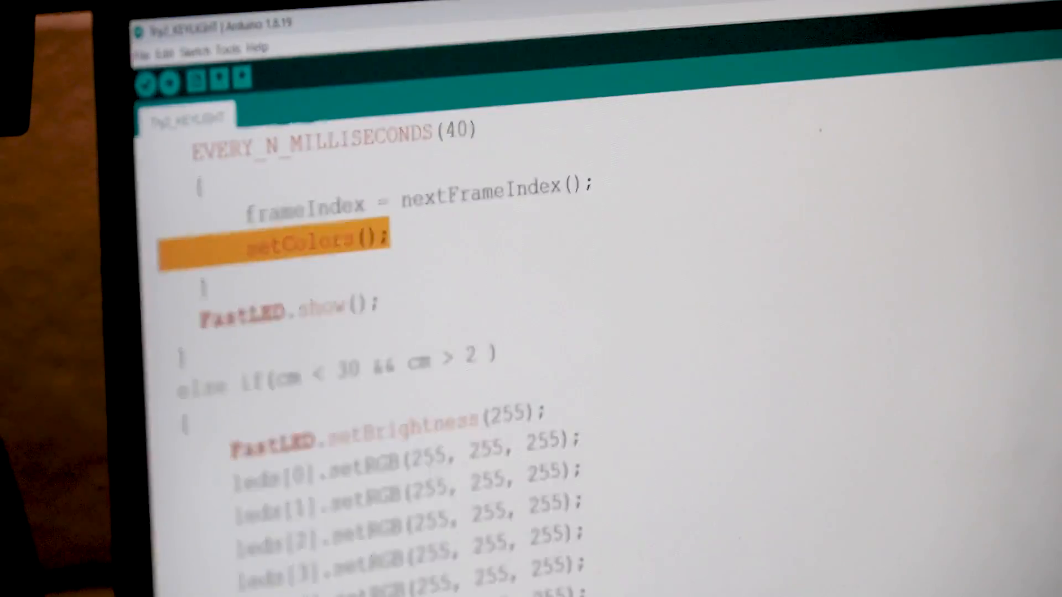
scroll("down", 3)
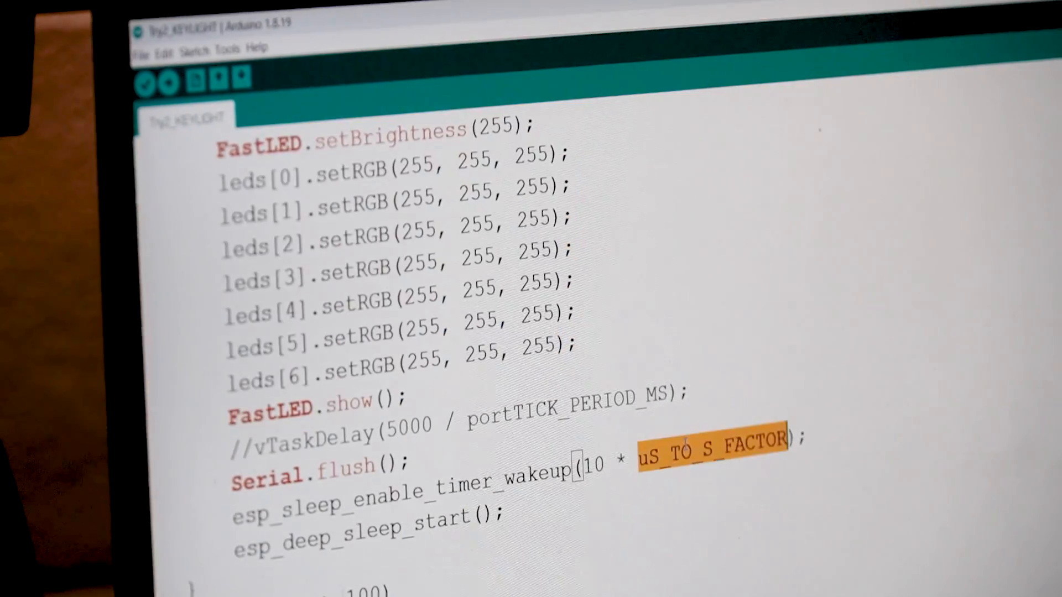
scroll("down", 3)
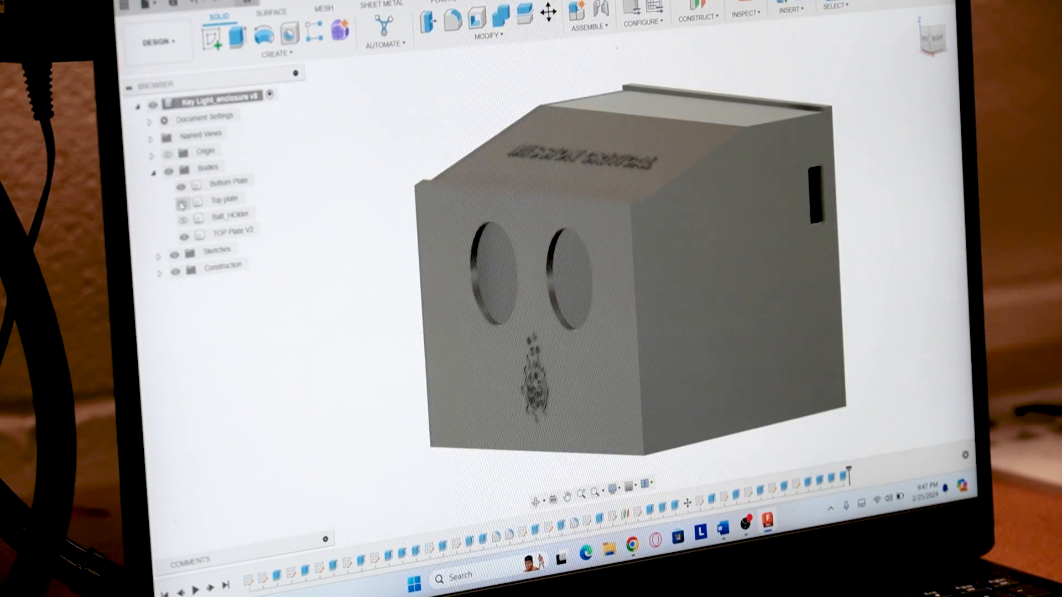
Hide the Top plate body and select the Batt_HOlder and Bottom Plate bodies
left_click(181, 201)
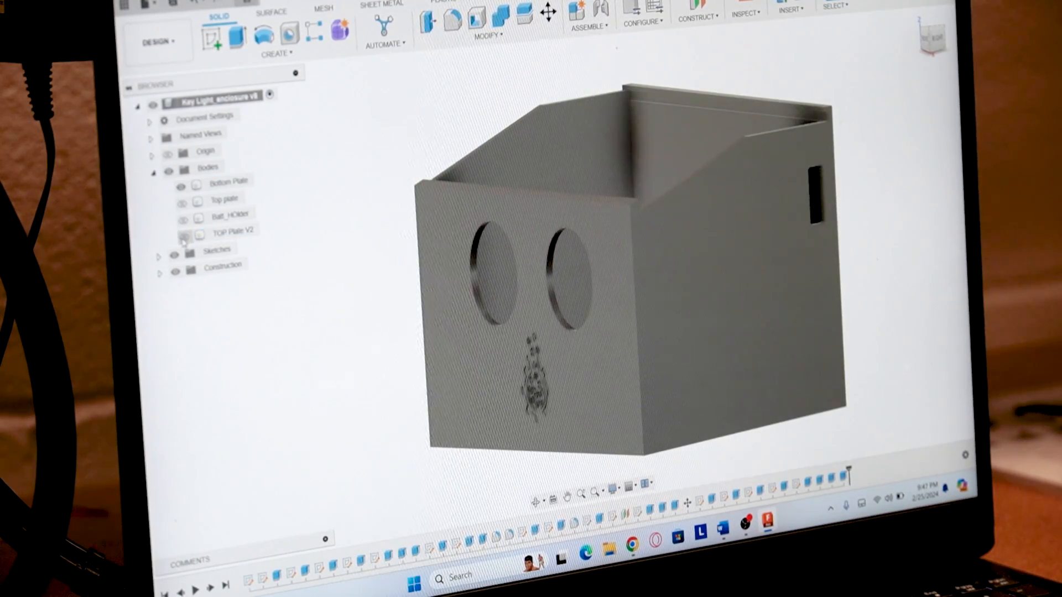
left_click(230, 212)
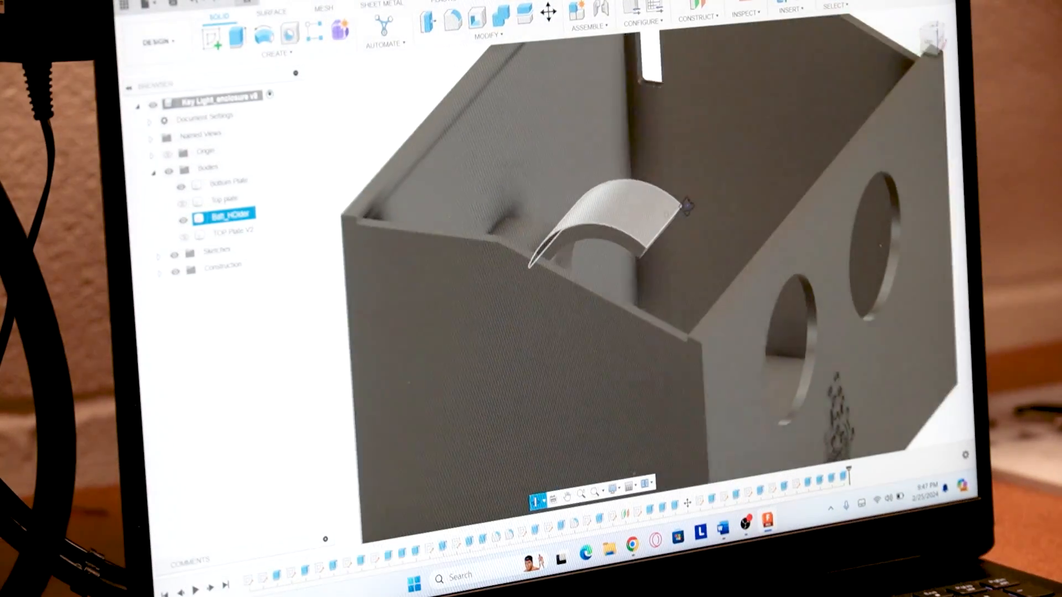
left_click(227, 181)
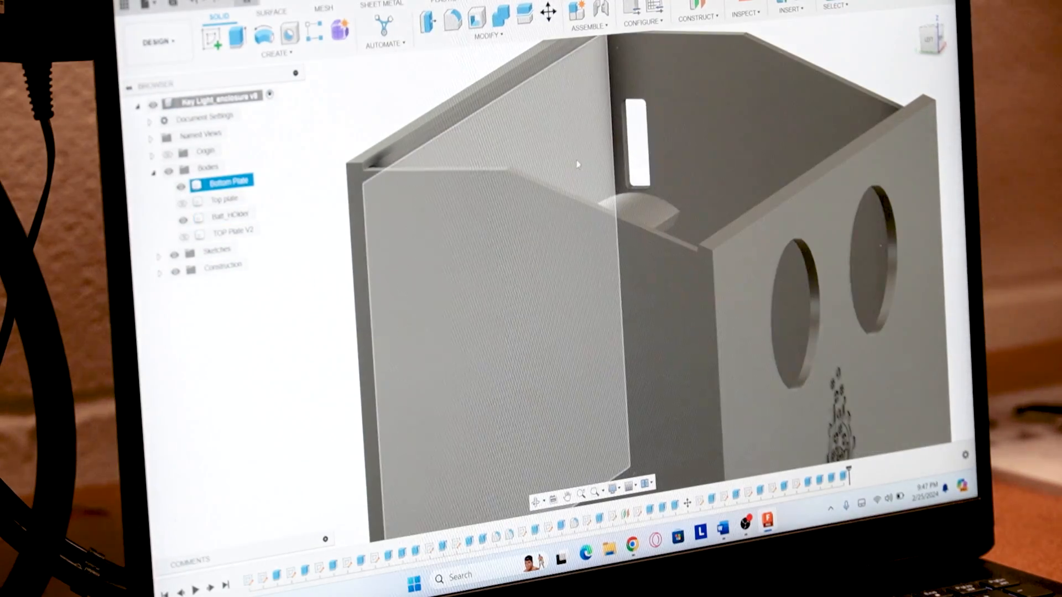